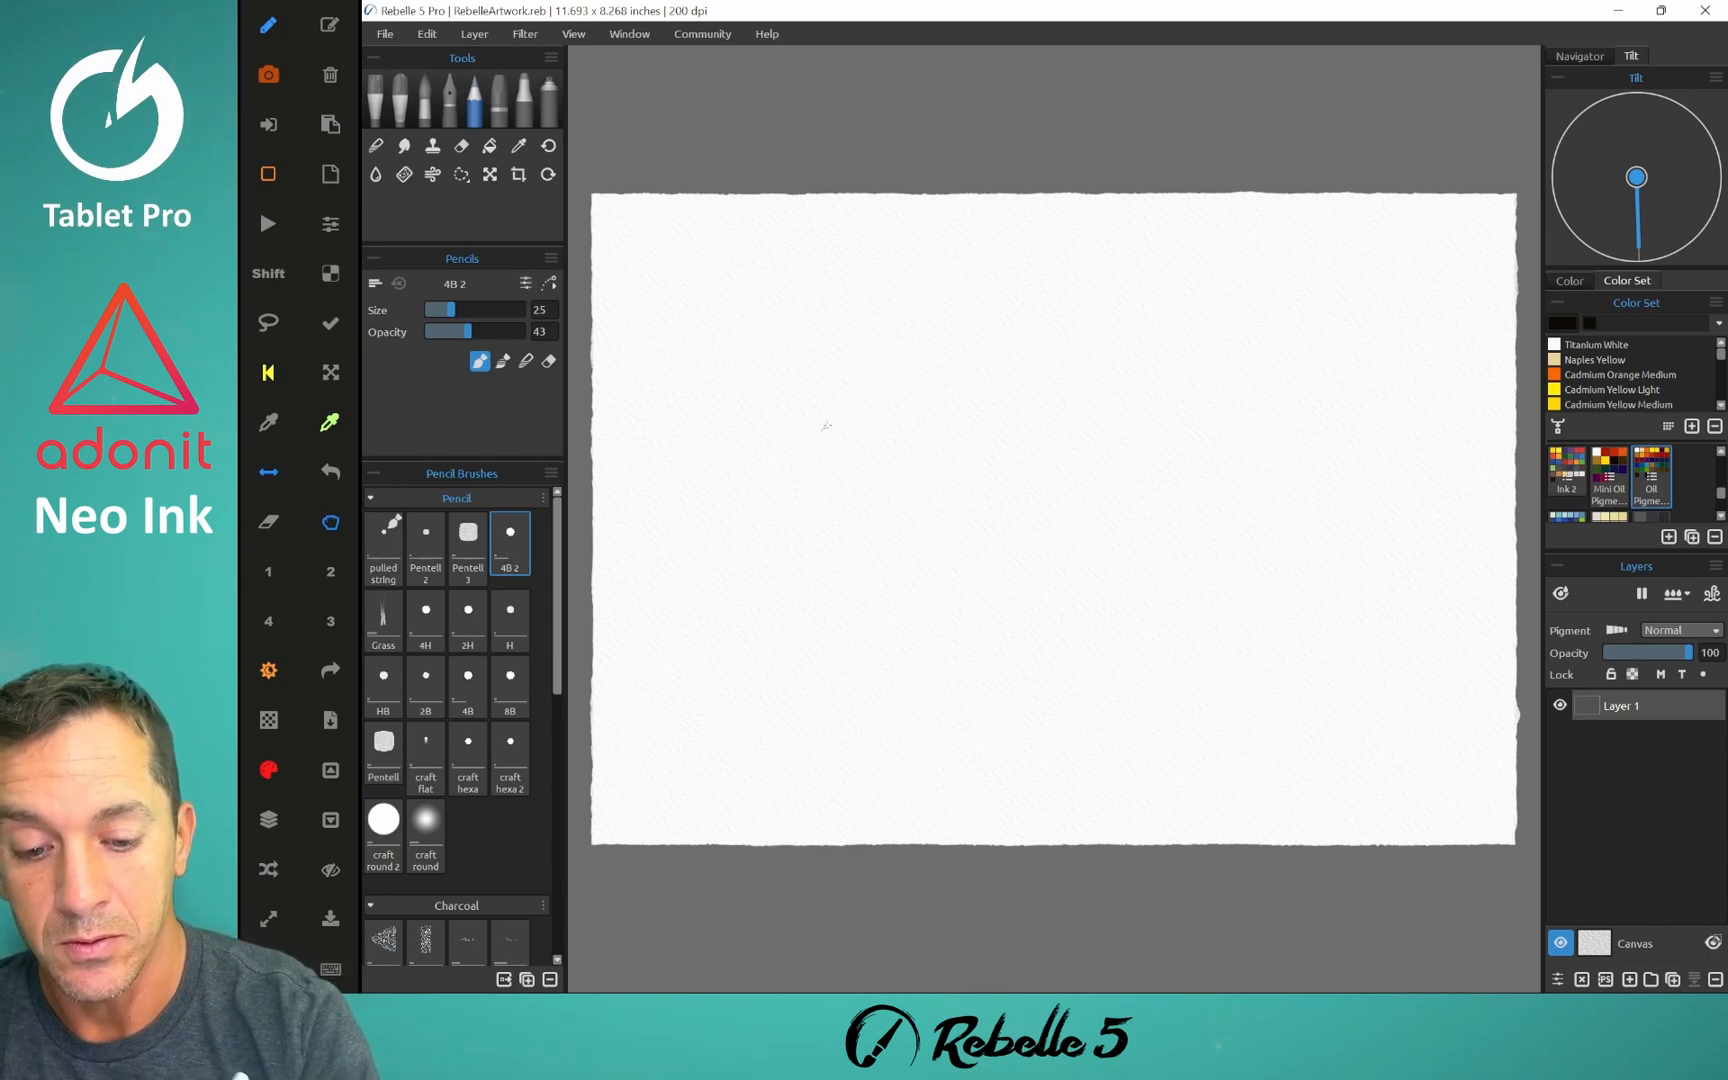
Draw a diagonal 4B pencil line across the upper left of the canvas
left_click_drag(749, 435, 901, 298)
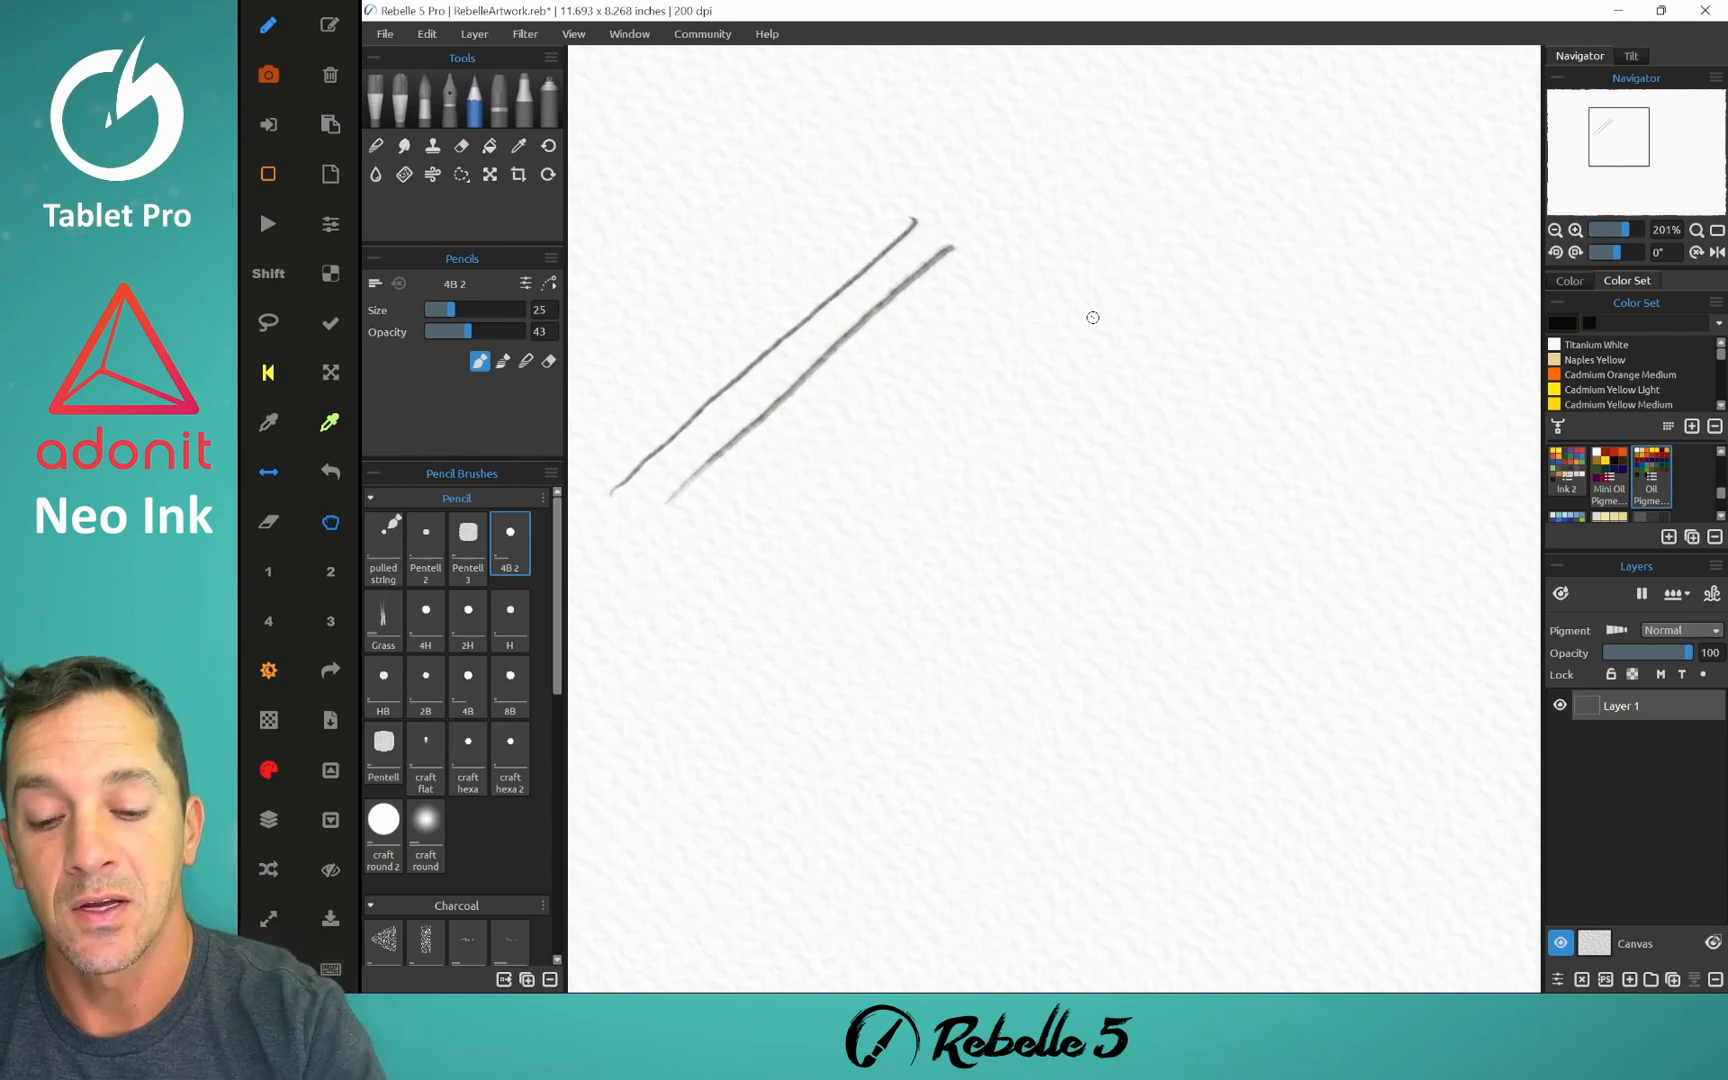
Add two more diagonal pencil lines with varying pressure to the right of the first
left_click_drag(741, 518, 1036, 267)
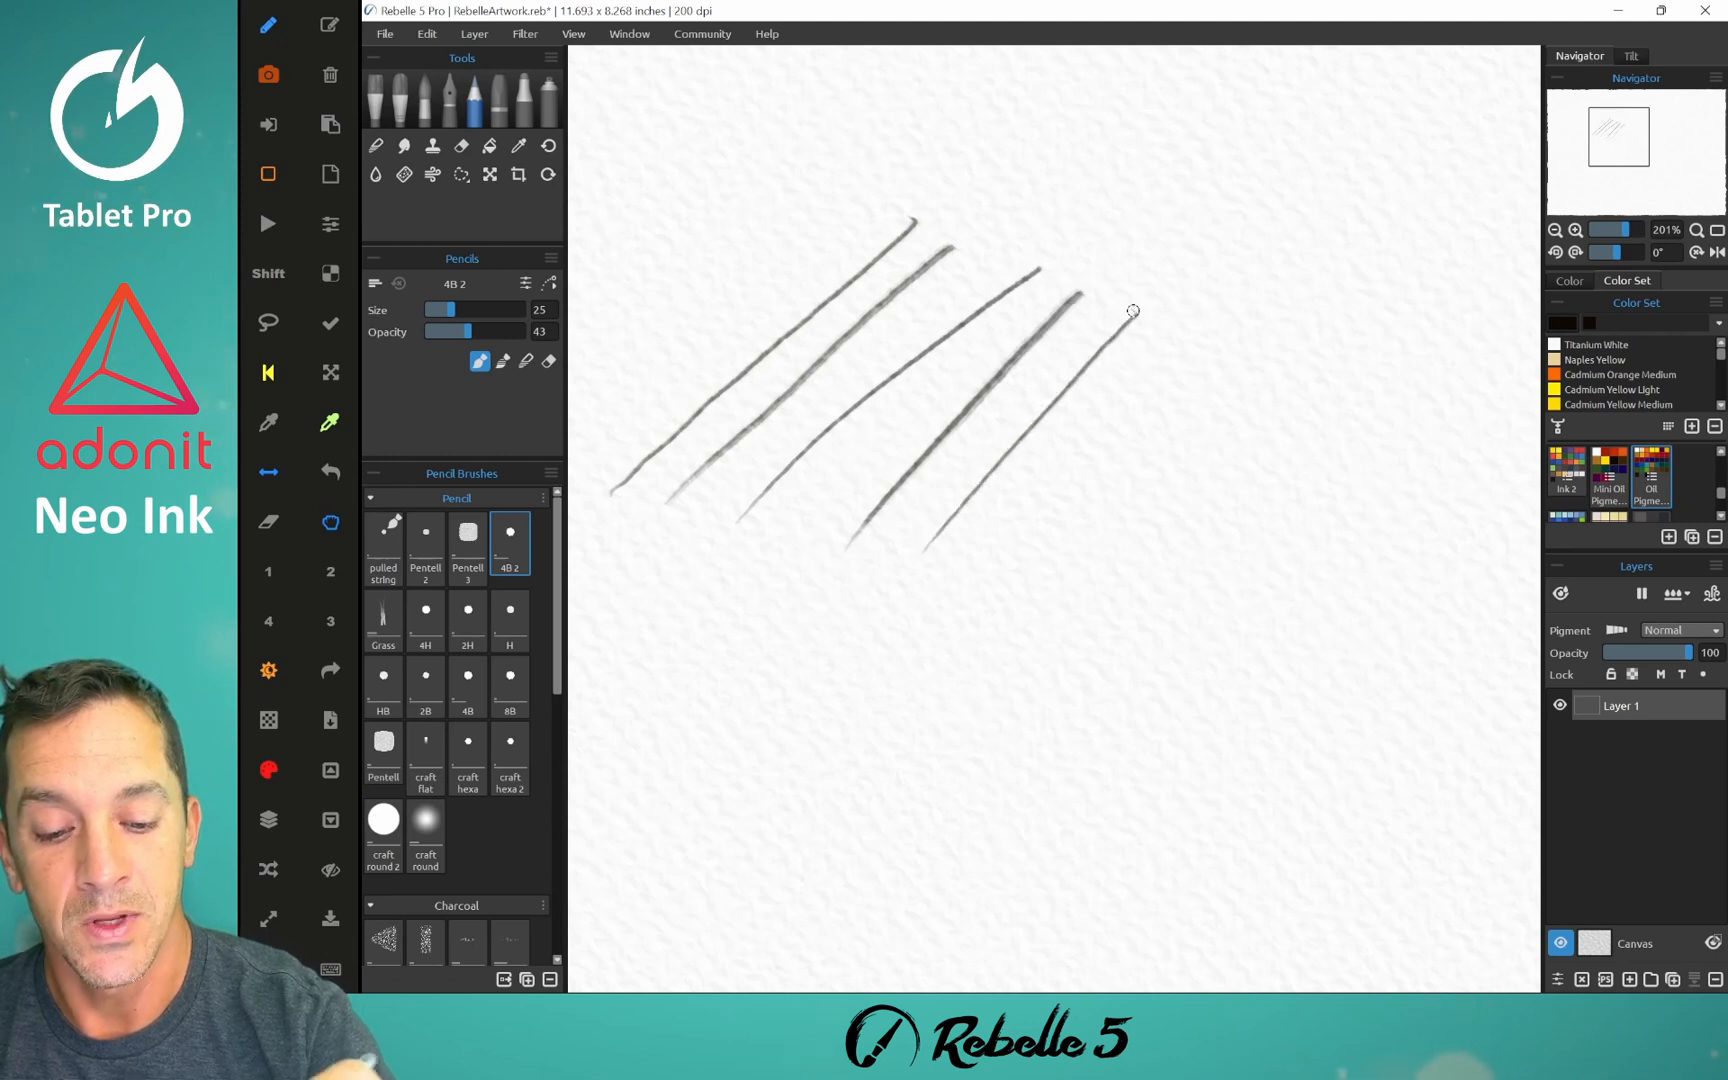
left_click_drag(1130, 331, 1113, 463)
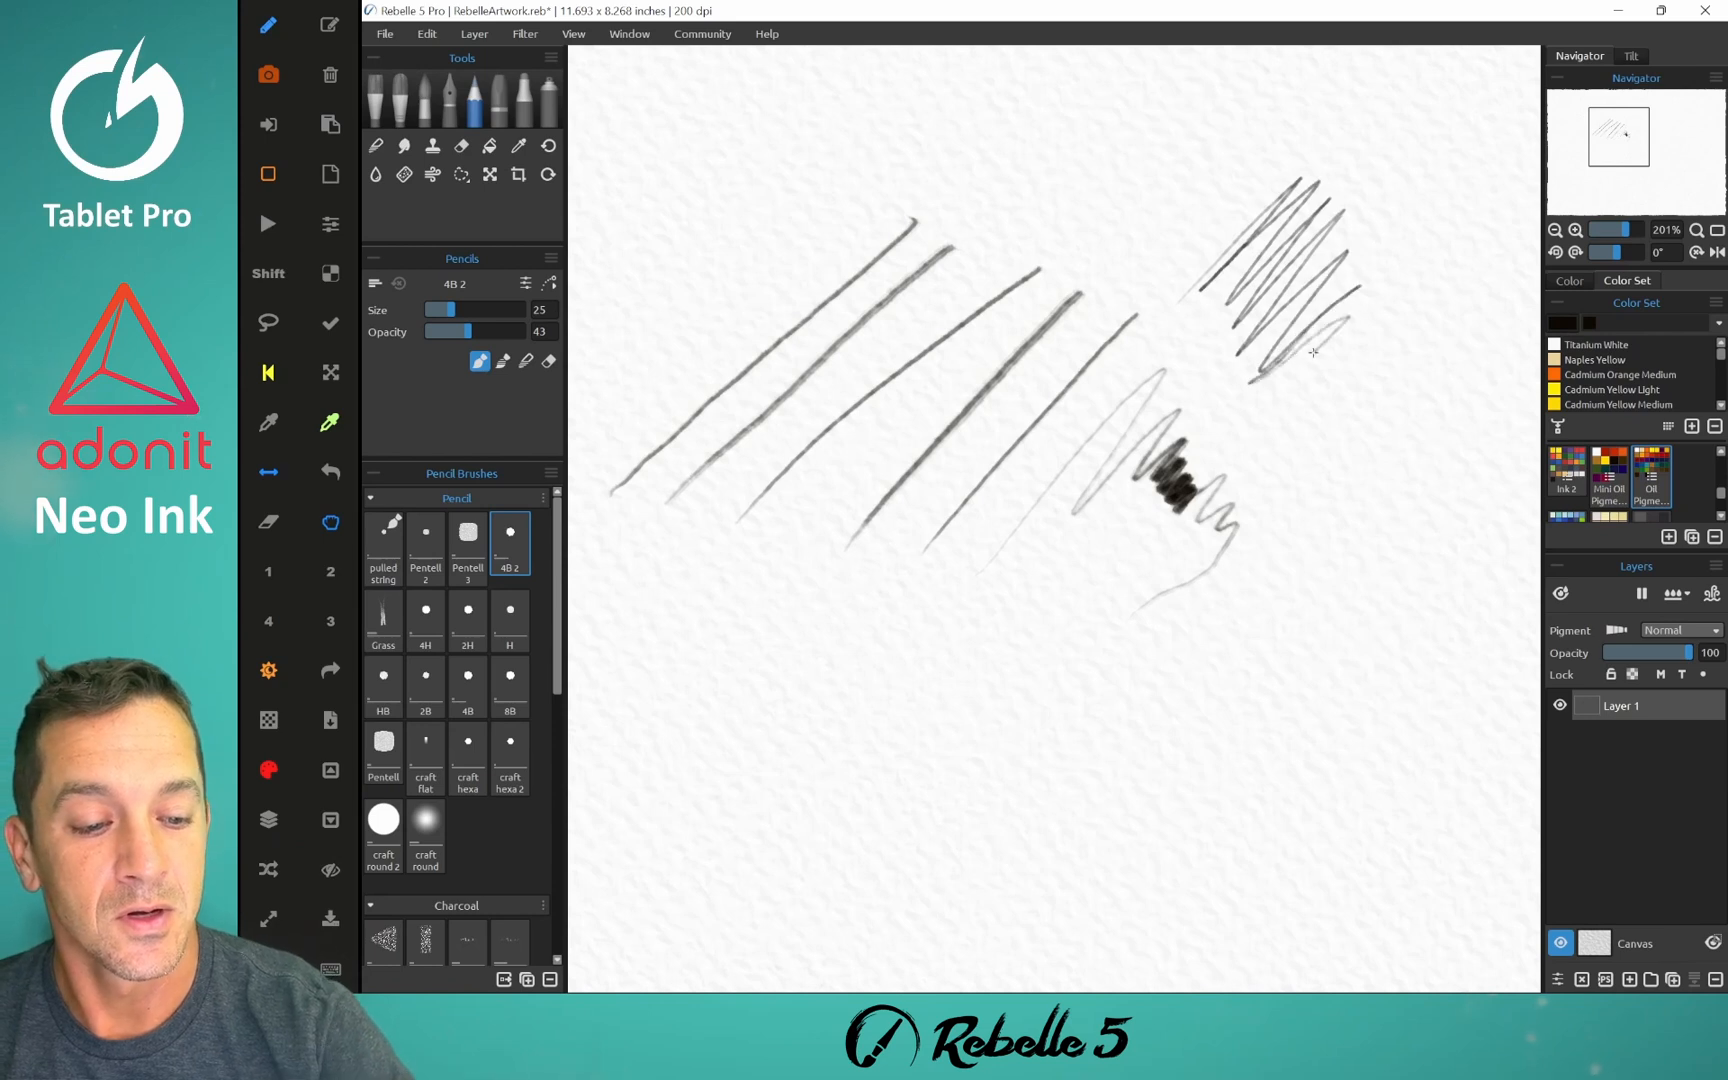
Shade a tilted pencil patch below the upper scribble, tapering it downward into a light tail
left_click_drag(1278, 353, 1356, 430)
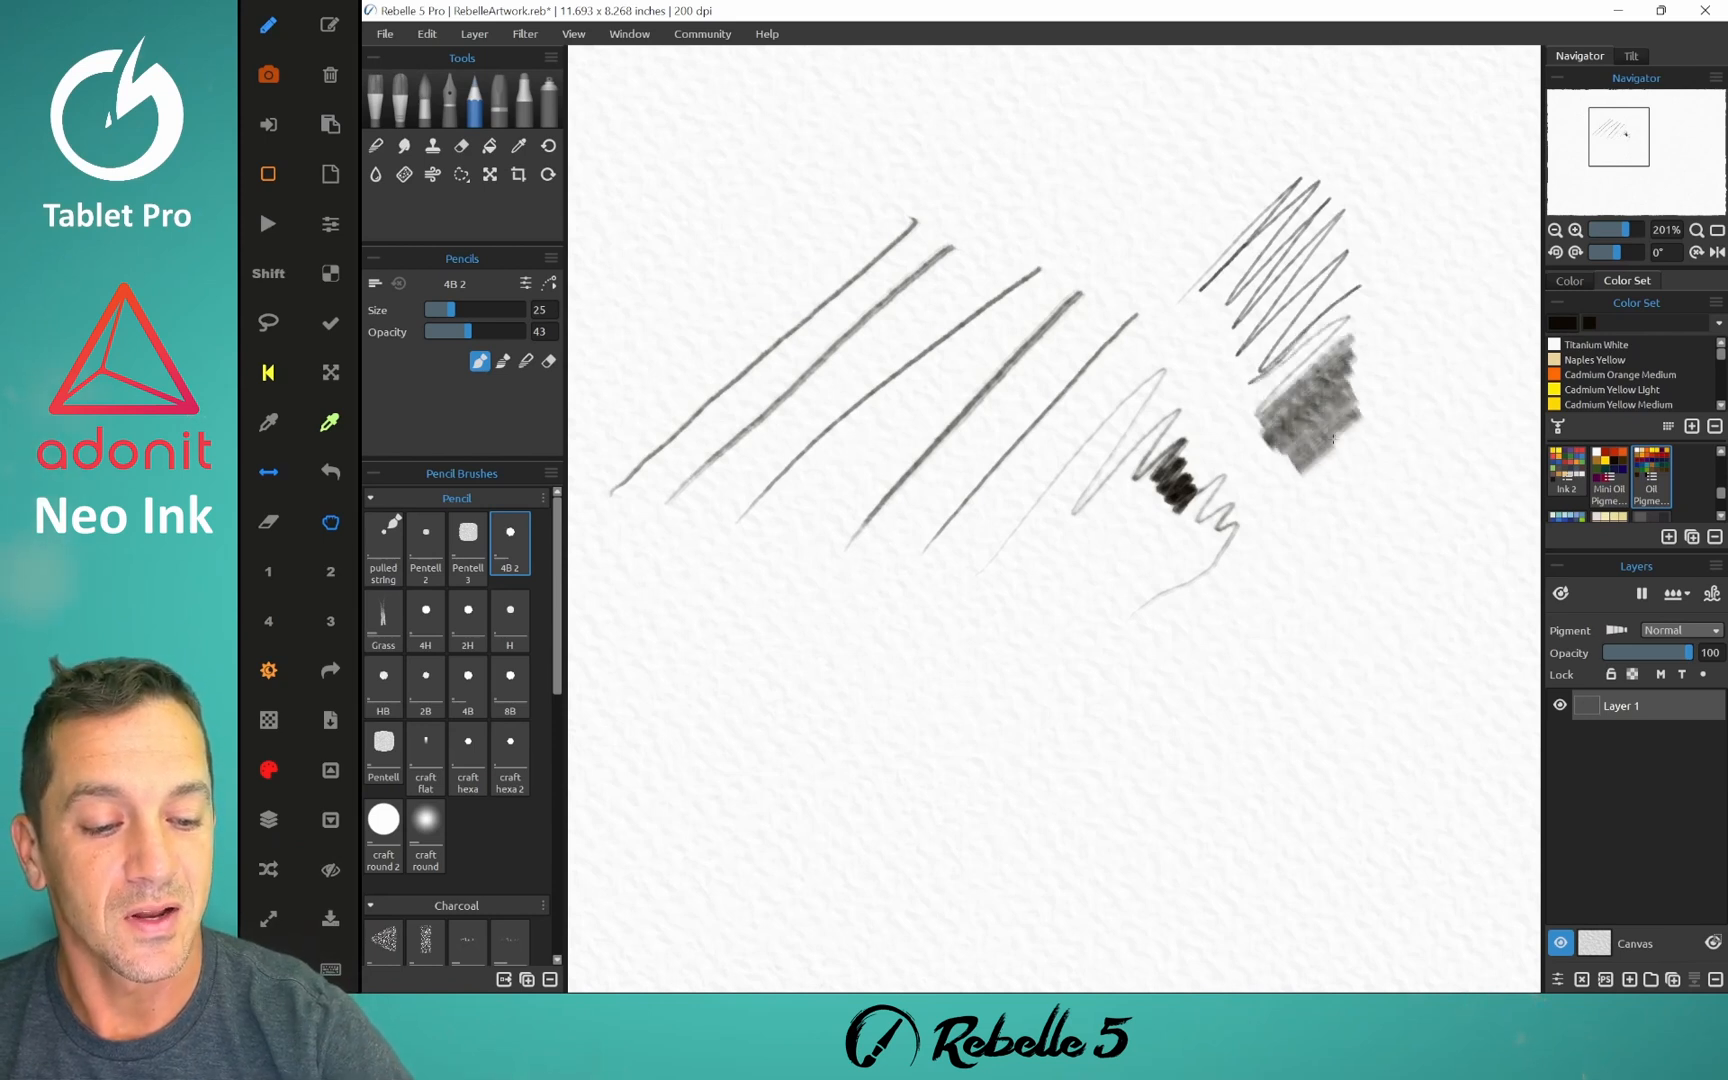
left_click_drag(1333, 441, 1339, 617)
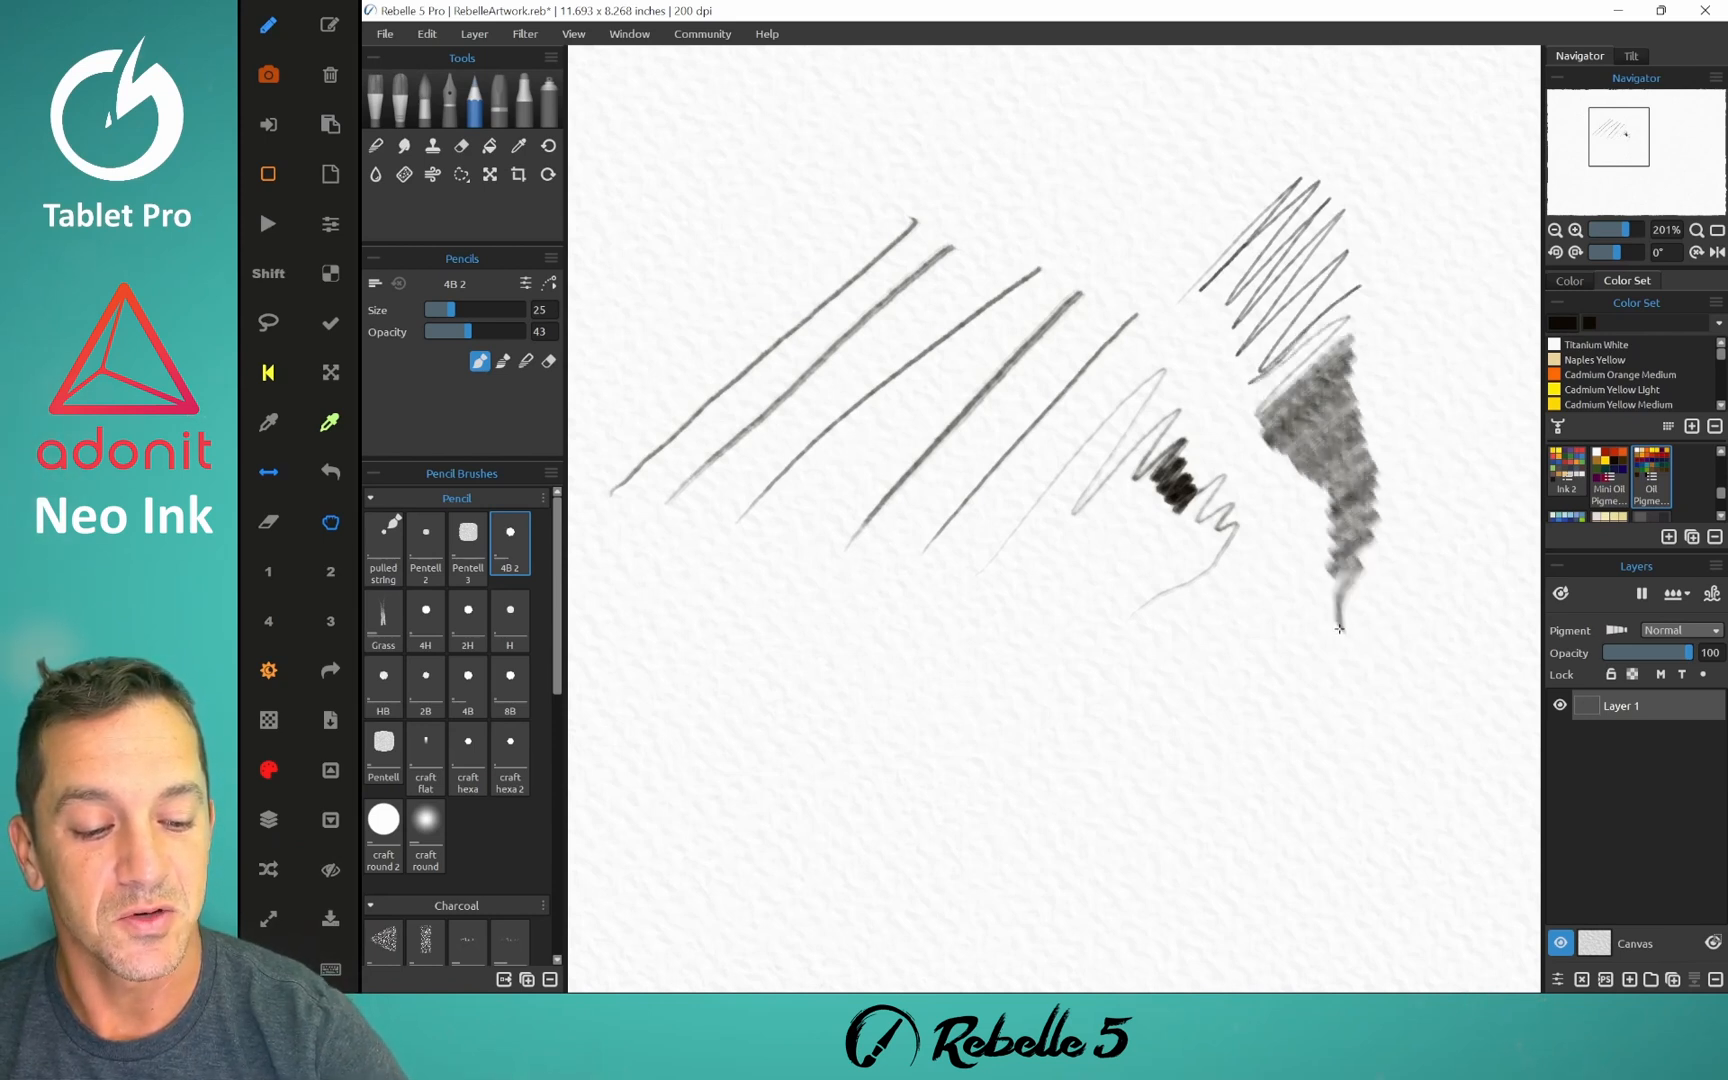